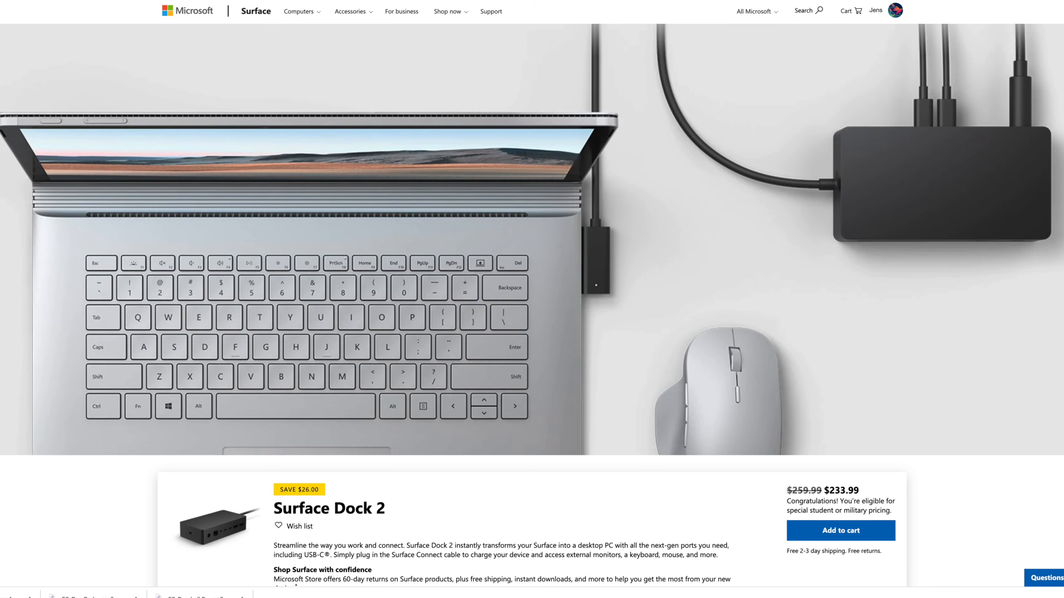
scroll("down", 3)
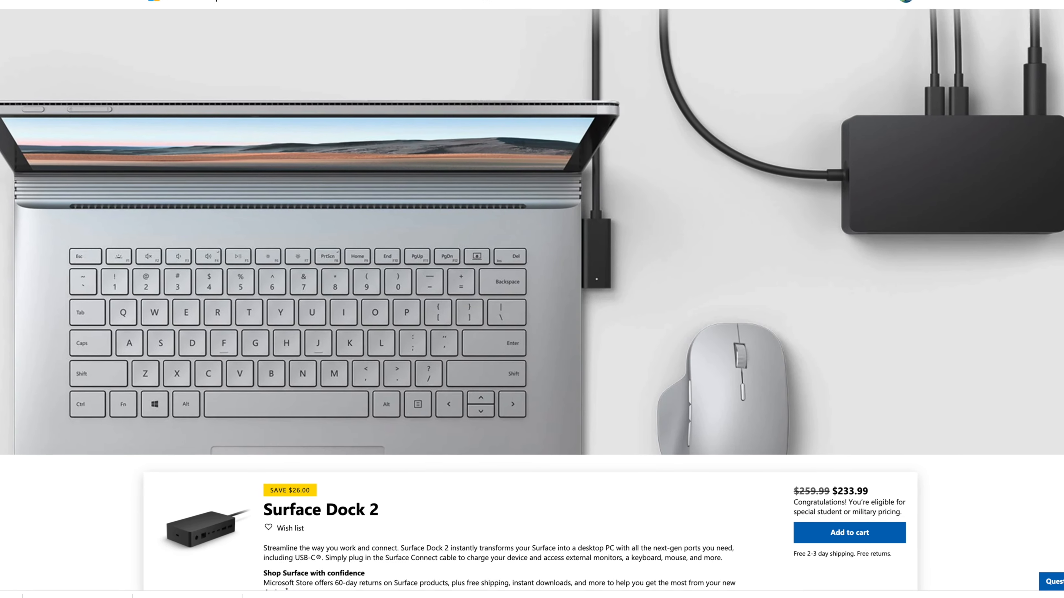
scroll("down", 3)
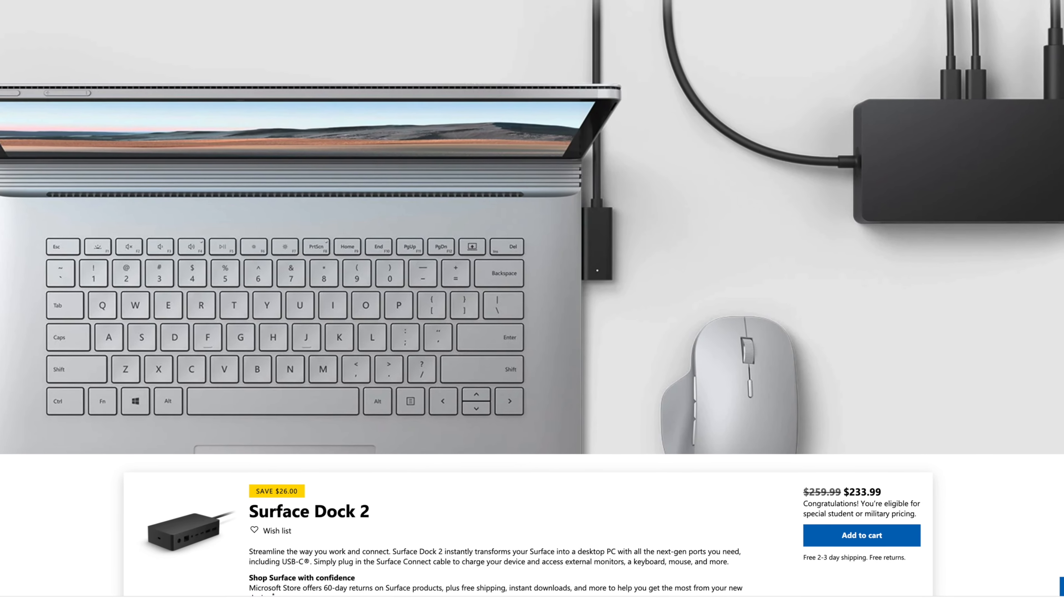